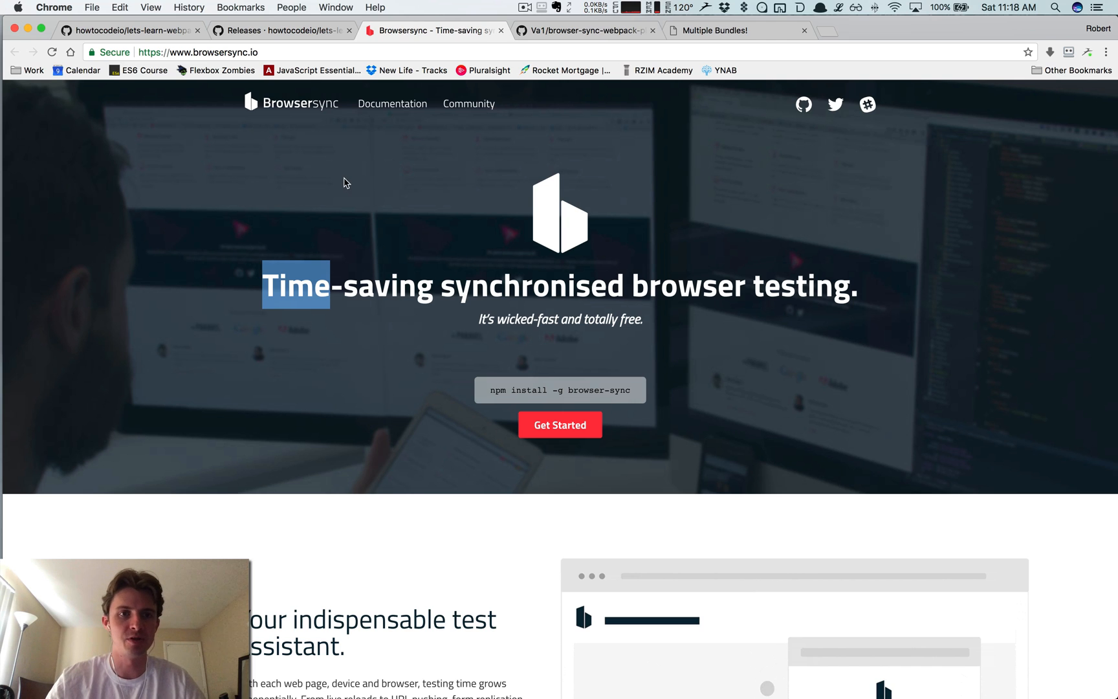
Step: Visit the course repo and Browsersync homepage, then land on the plugin README's Install section
{"action": "left_click", "coordinate": [132, 31]}
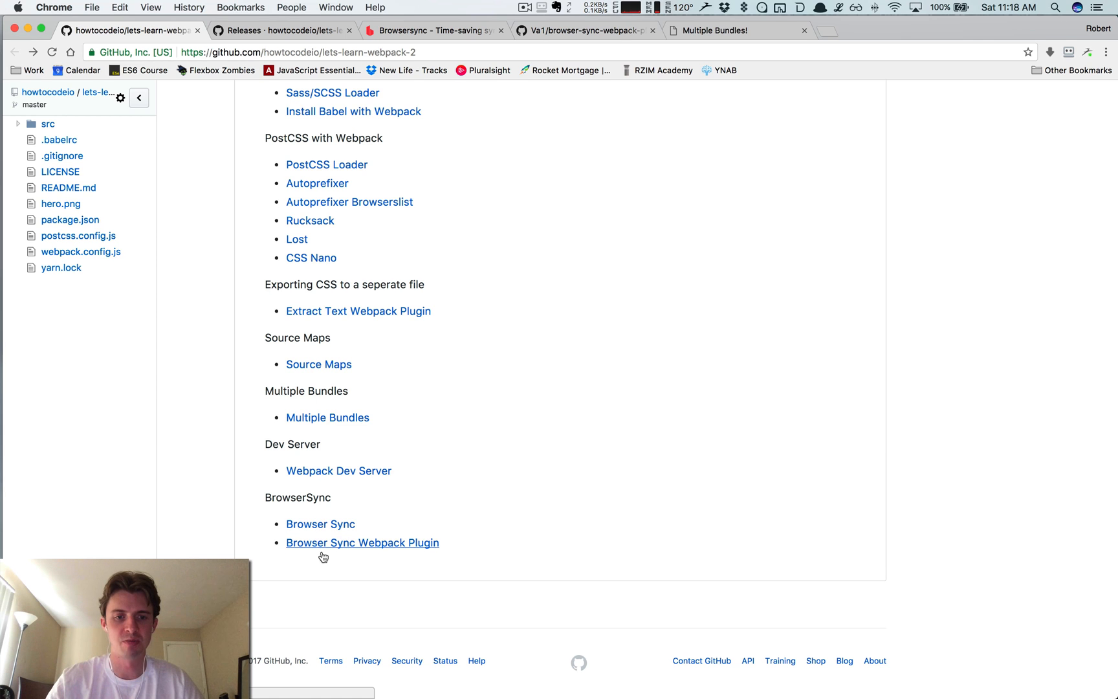
{"action": "left_click", "coordinate": [432, 31]}
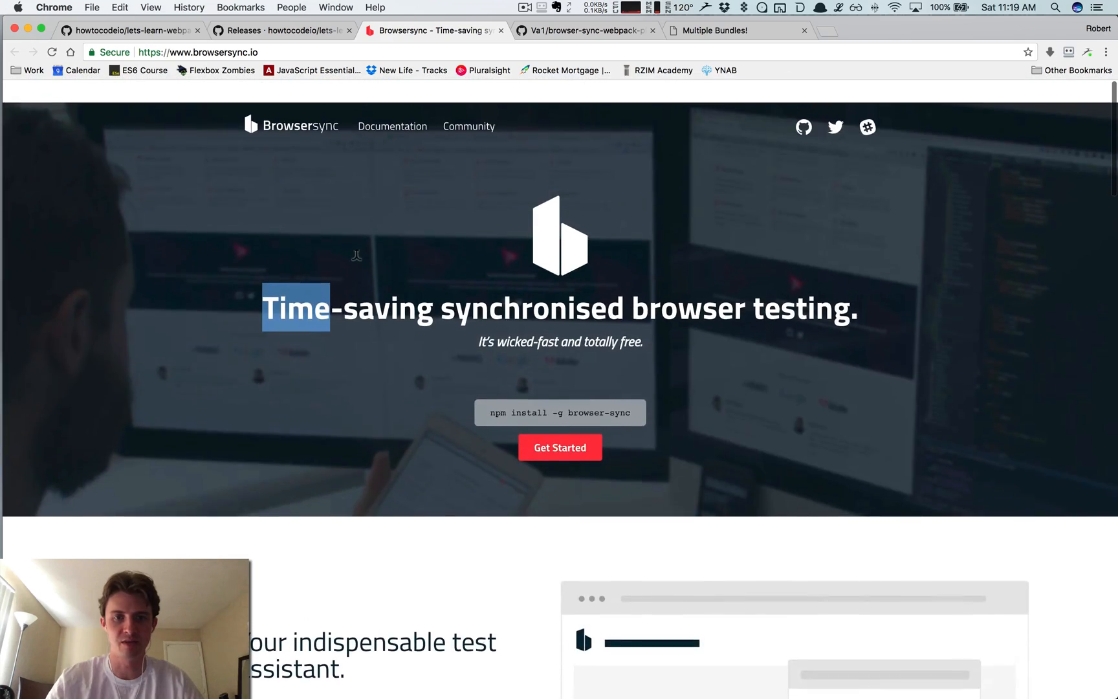
{"action": "scroll", "scroll_direction": "down", "scroll_amount": 3}
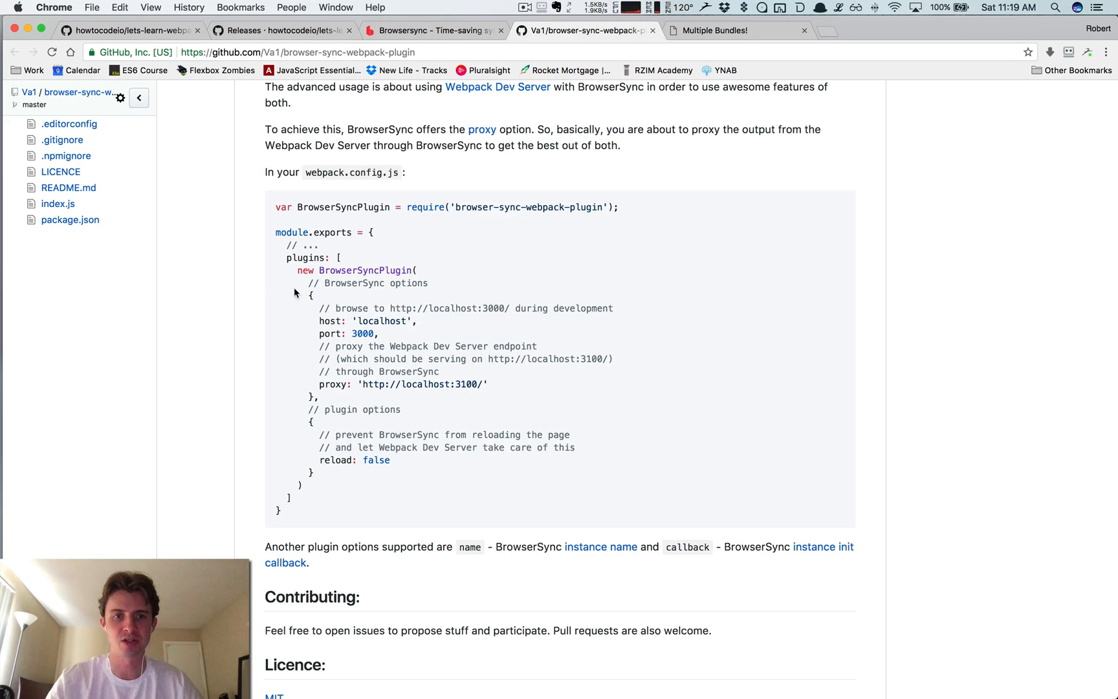
{"action": "mouse_move", "coordinate": [374, 240]}
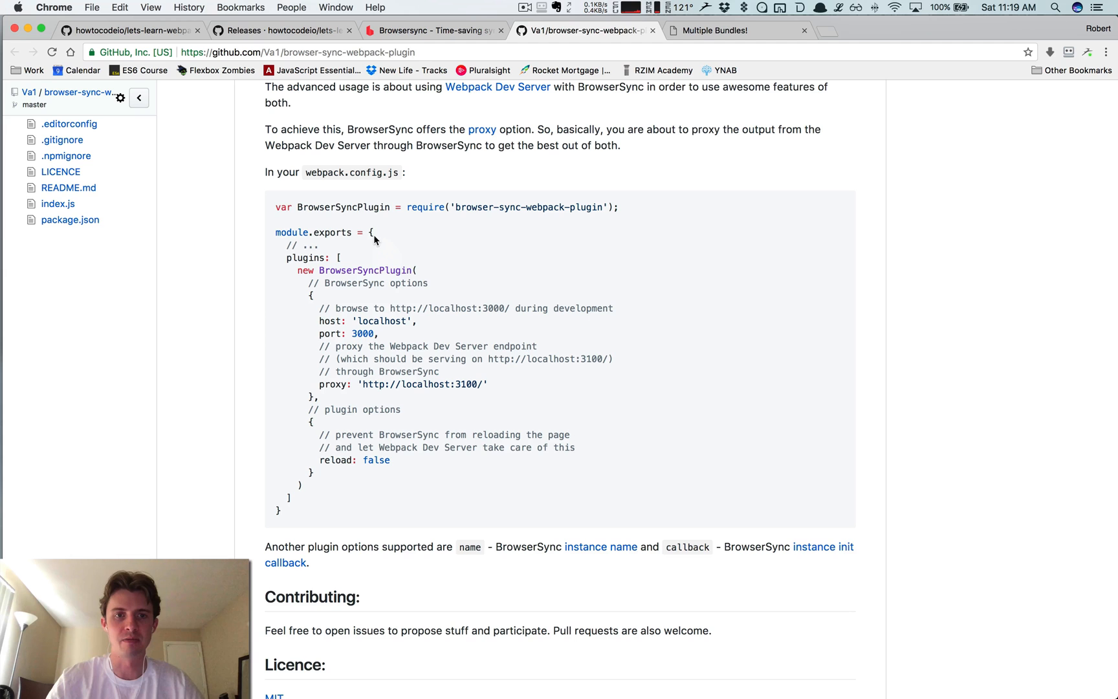
{"action": "scroll", "scroll_direction": "up", "scroll_amount": 3}
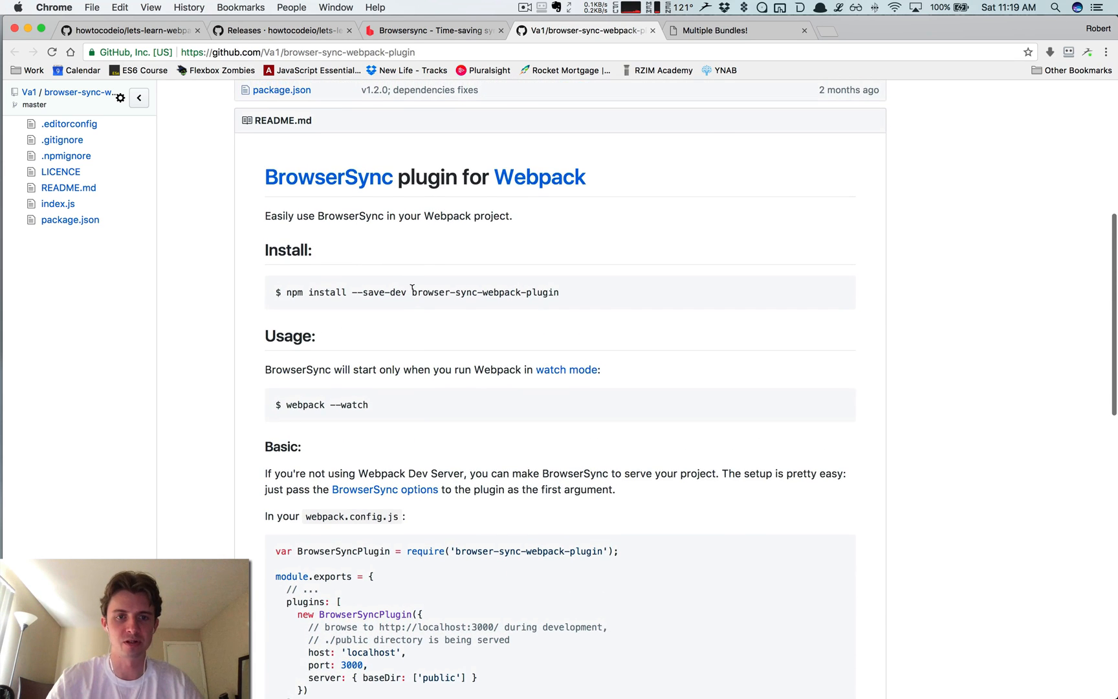
Step: Run yarn add -D browser-sync browser-sync-webpack-plugin in the terminal
{"action": "double_click", "coordinate": [486, 295]}
{"action": "type", "text": "yarn add -D browser-sync browser-sync-webpack-plugin"}
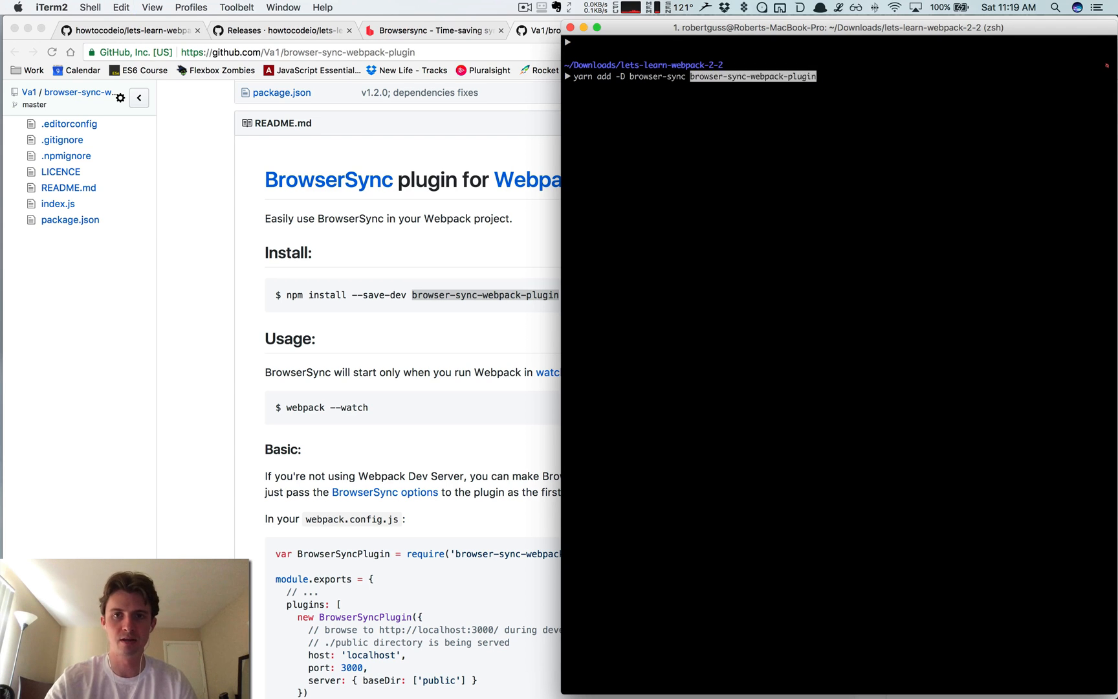
{"action": "key", "text": "Return"}
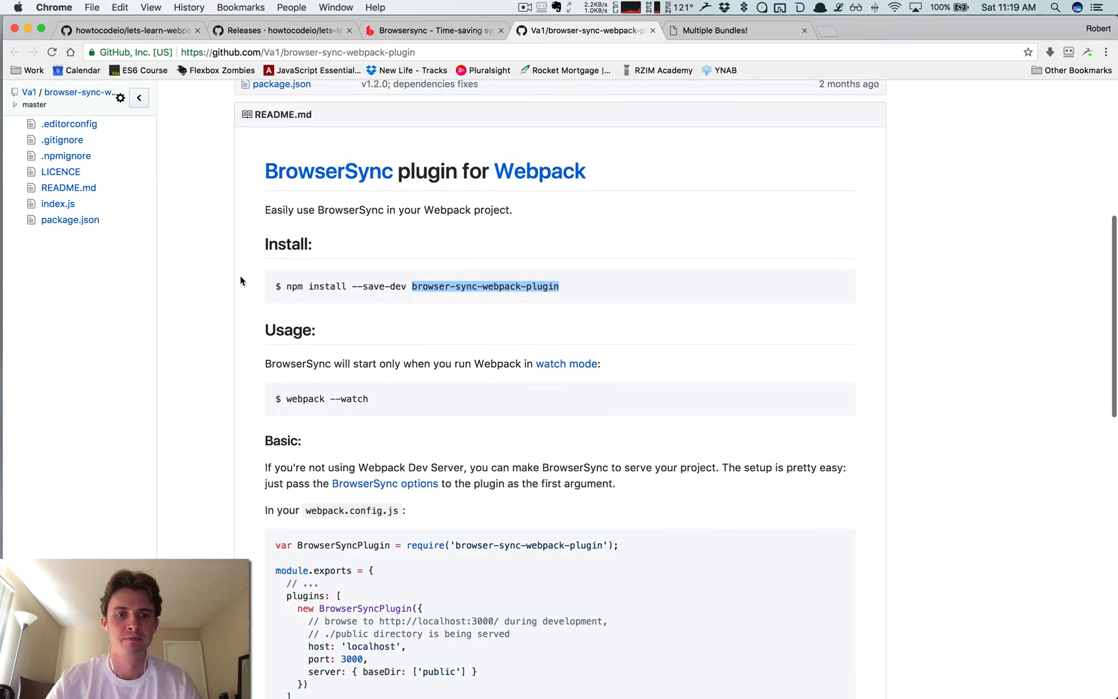
Step: Copy the README's Advanced webpack.config.js proxy example and switch to Sublime Text
{"action": "scroll", "scroll_direction": "down", "scroll_amount": 3}
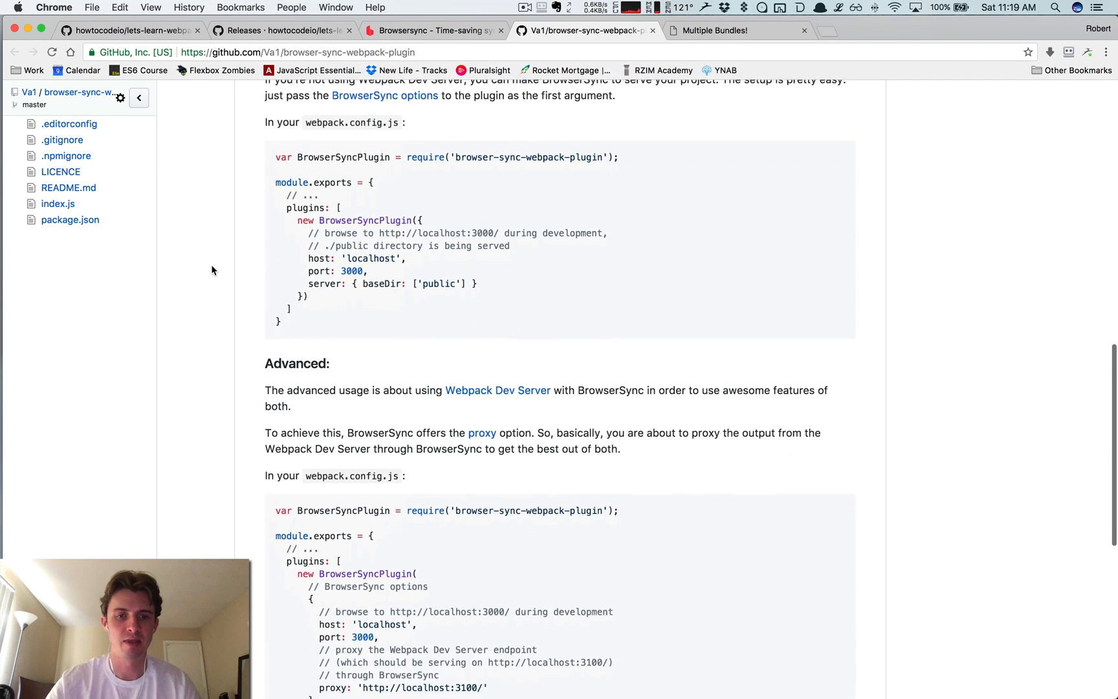
{"action": "scroll", "scroll_direction": "down", "scroll_amount": 3}
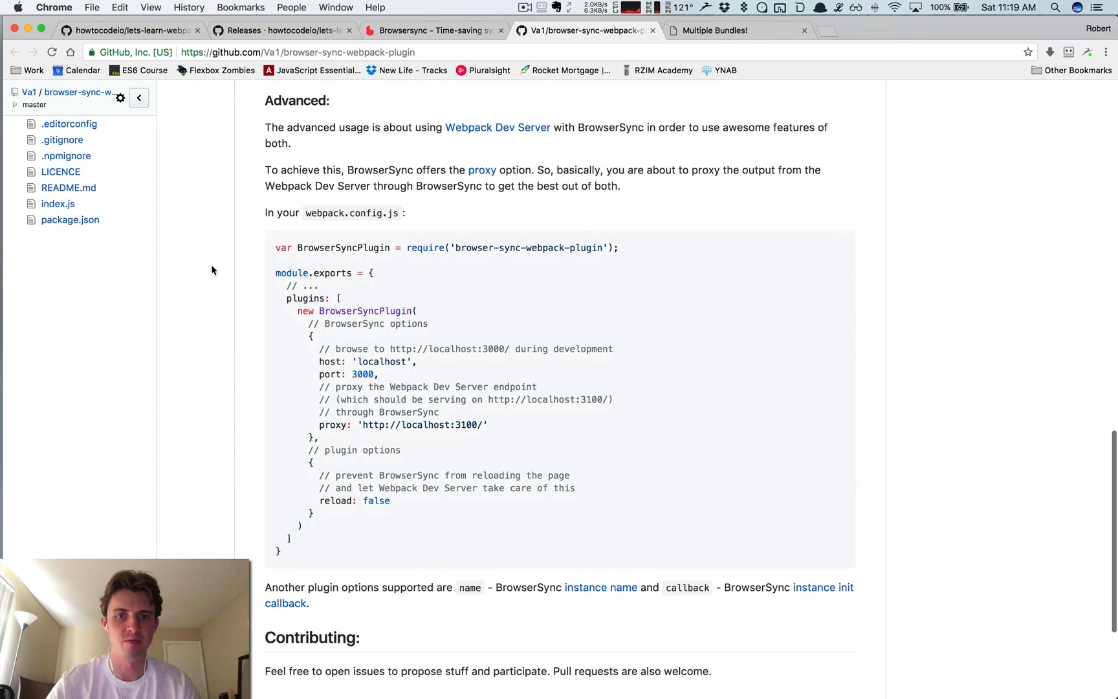
{"action": "scroll", "scroll_direction": "down", "scroll_amount": 3}
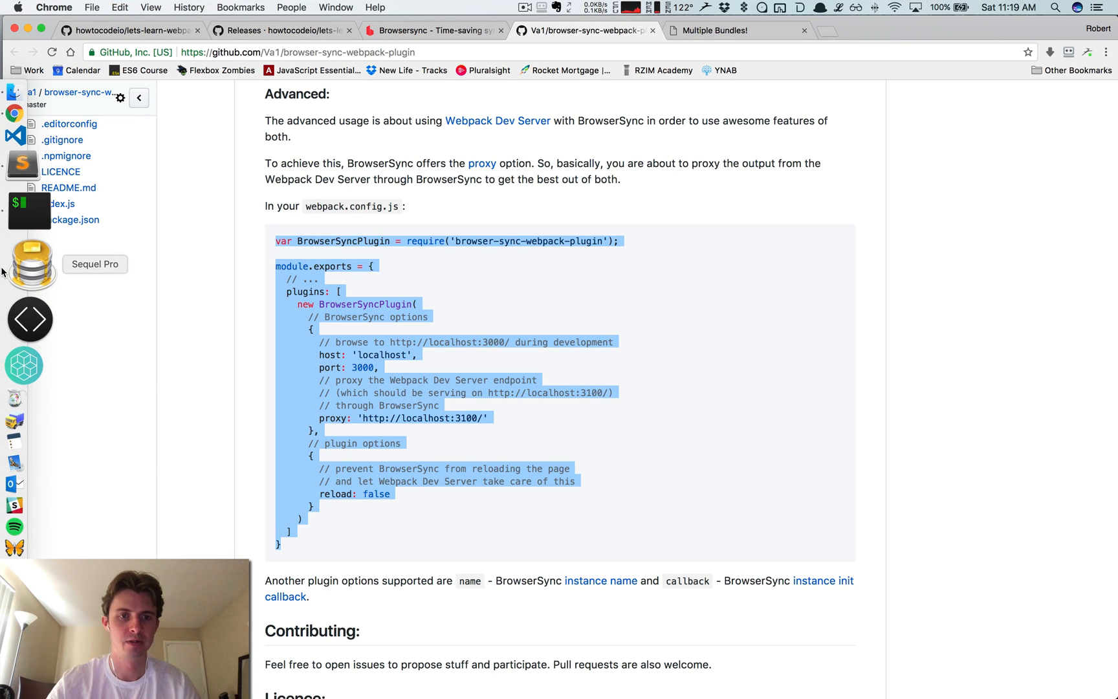
{"action": "mouse_move", "coordinate": [23, 224]}
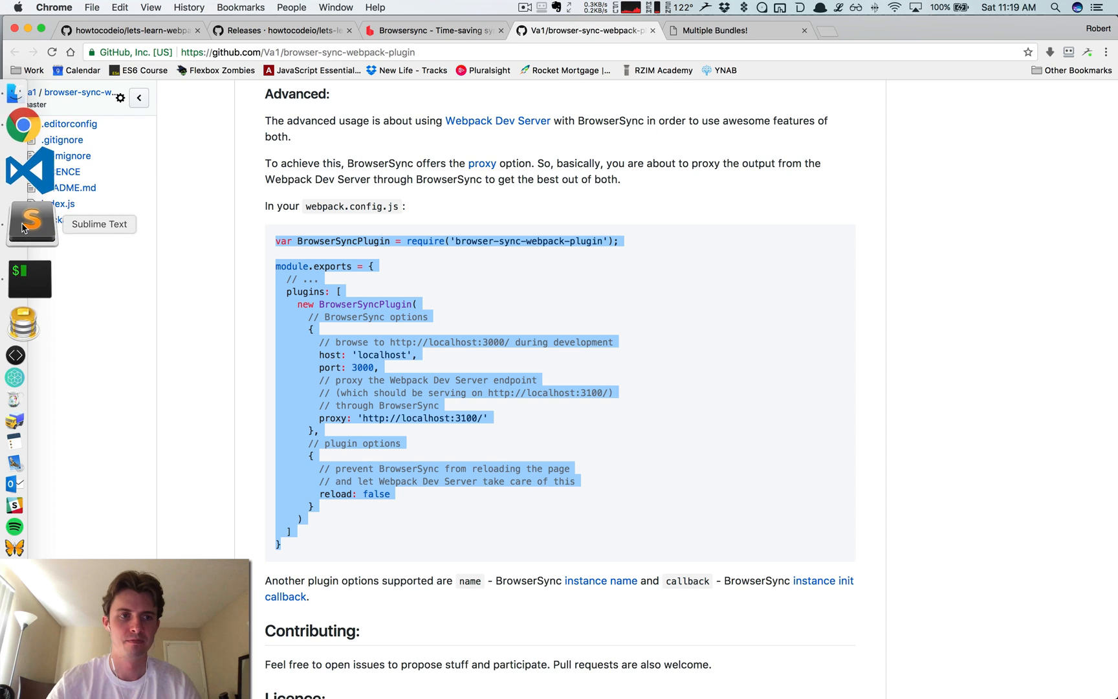
{"action": "left_click", "coordinate": [23, 219]}
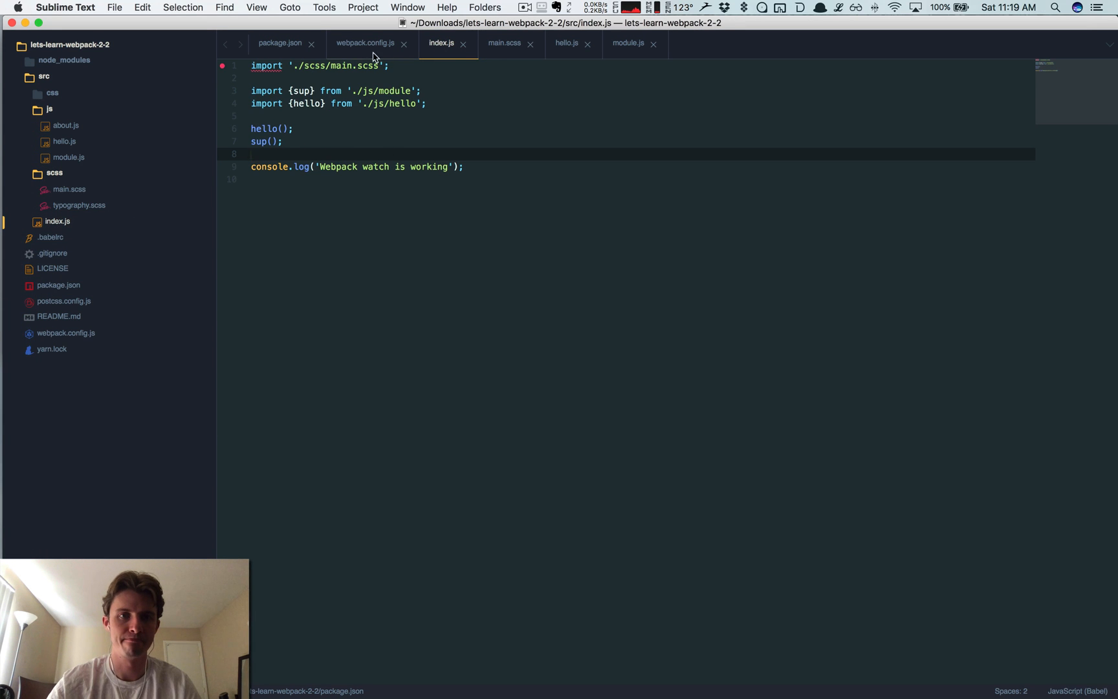
Step: Paste the BrowserSyncPlugin require line and plugin block with proxy options into webpack.config.js
{"action": "left_click", "coordinate": [365, 43]}
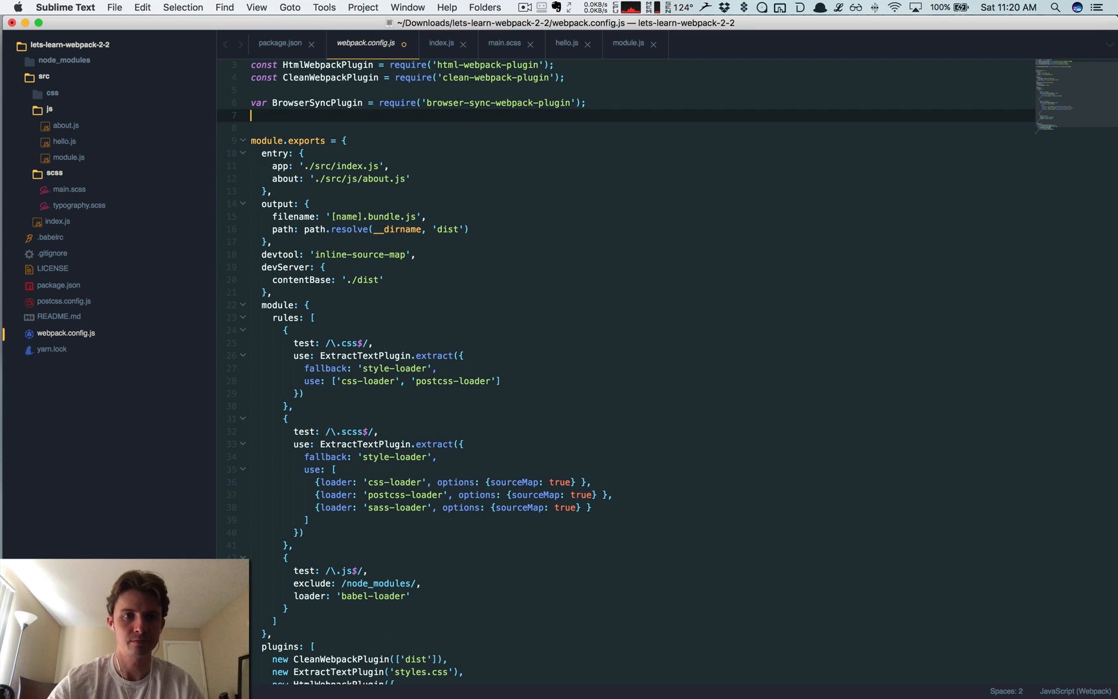
{"action": "left_click", "coordinate": [313, 89]}
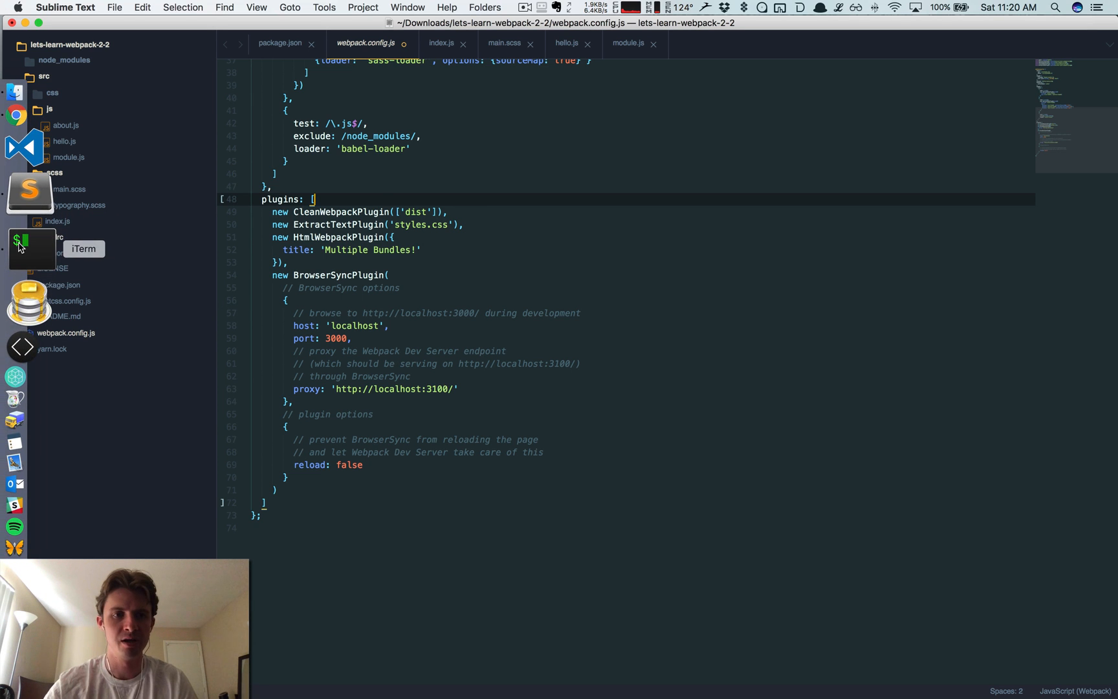
{"action": "left_click", "coordinate": [28, 250]}
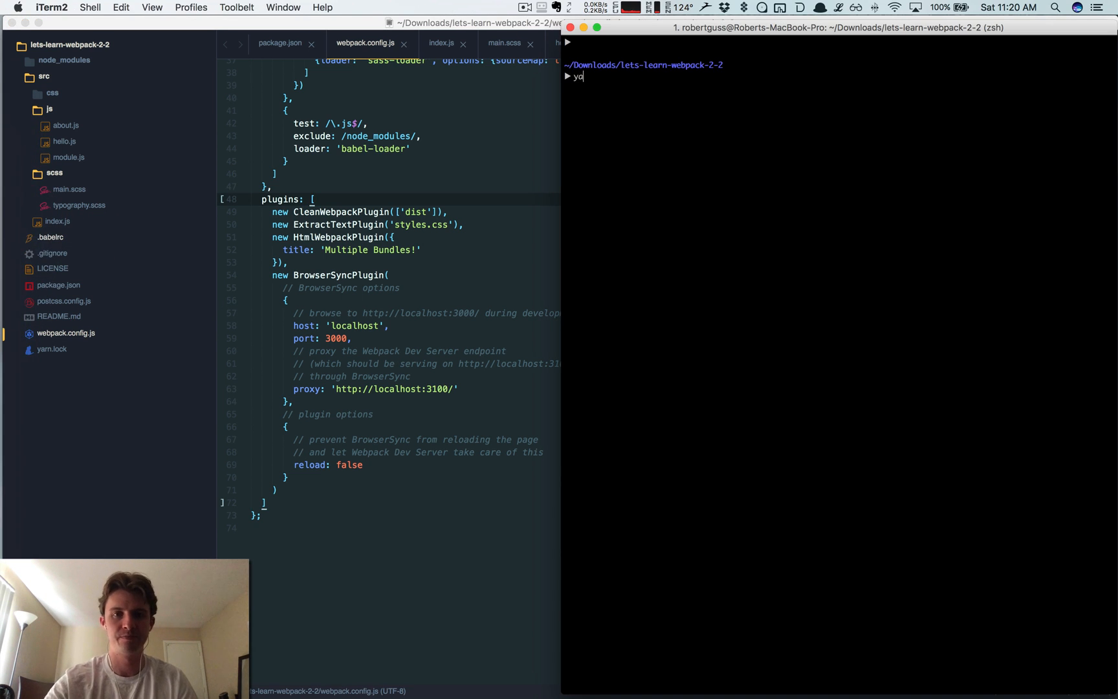
{"action": "type", "text": "arn run b"}
{"action": "left_click", "coordinate": [425, 389]}
{"action": "type", "text": "808"}
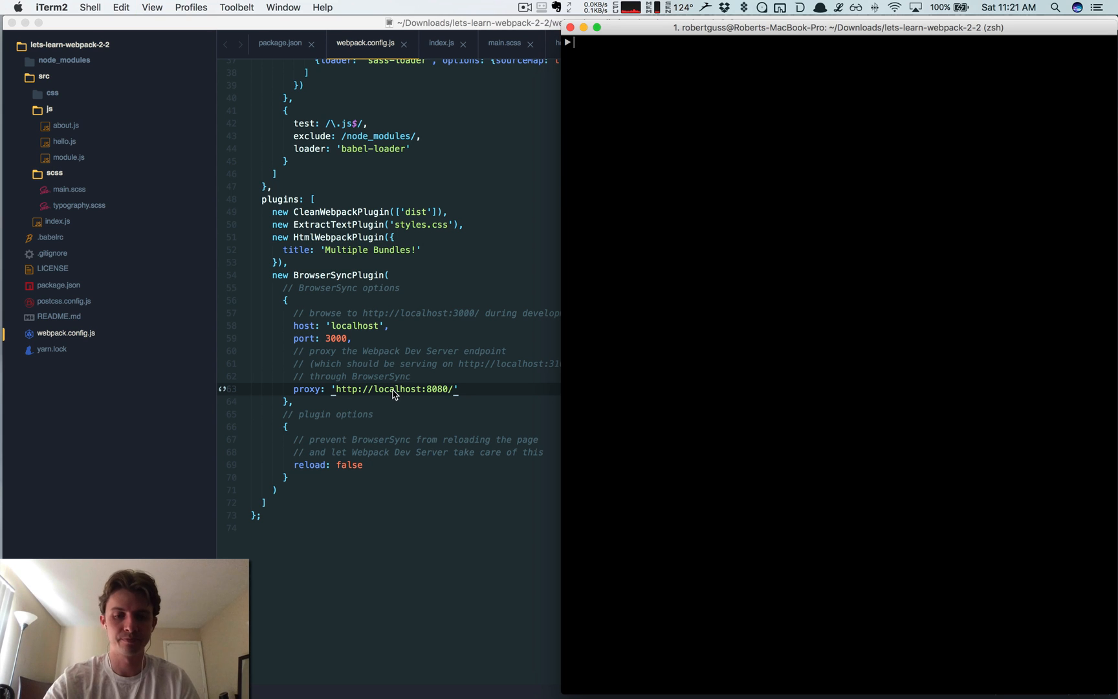
{"action": "type", "text": "yarn start"}
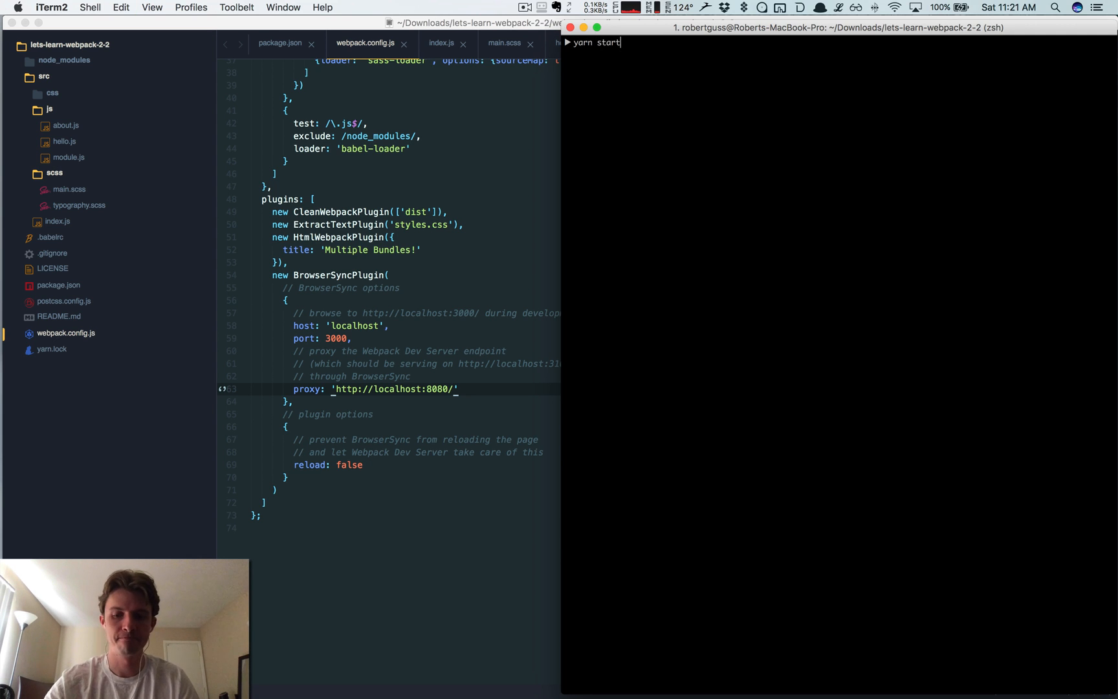
{"action": "key", "text": "enter"}
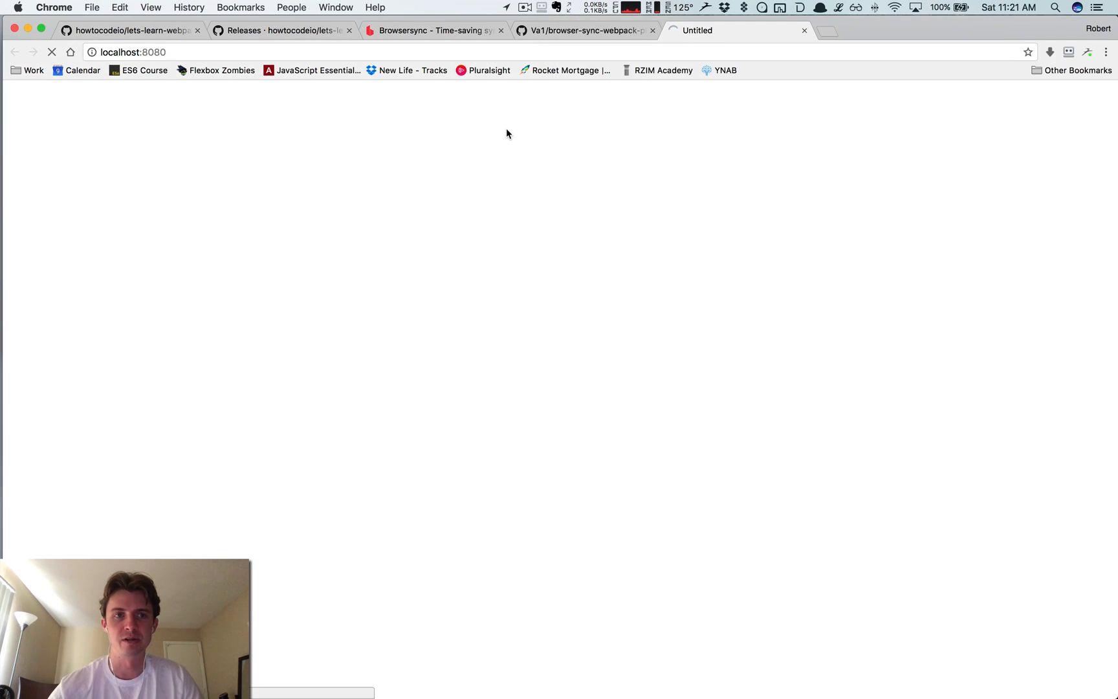
{"action": "mouse_move", "coordinate": [559, 45]}
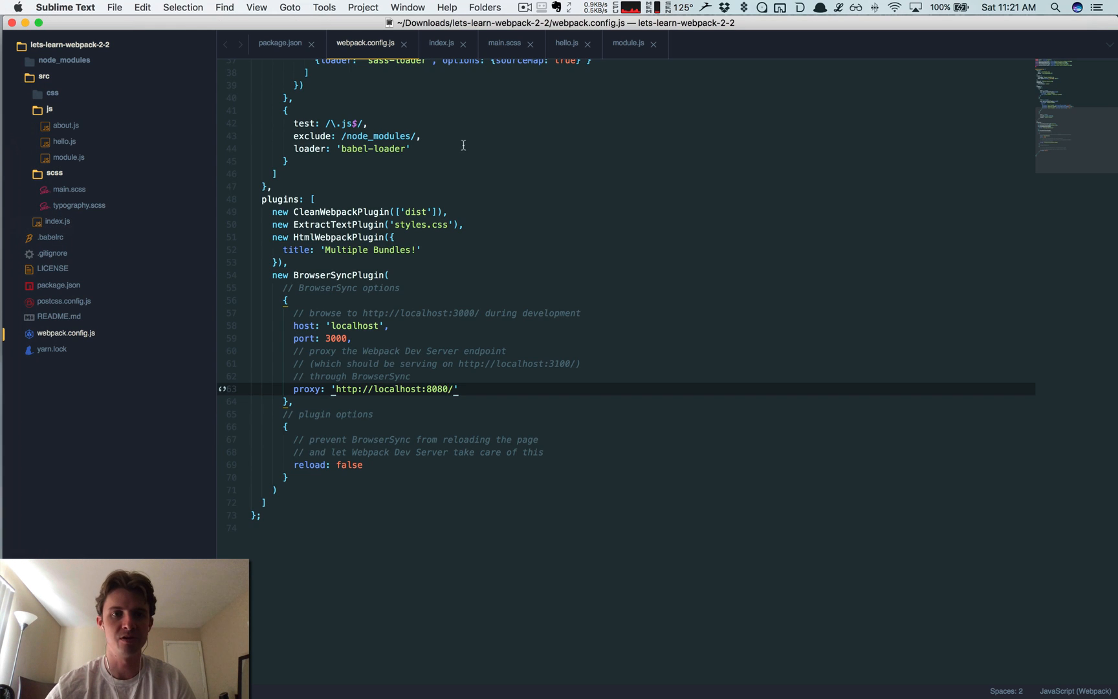
Step: Trim the package.json start script to "webpack-dev-server --open" so the Browsersync UI proxies localhost:8080
{"action": "left_click", "coordinate": [280, 43]}
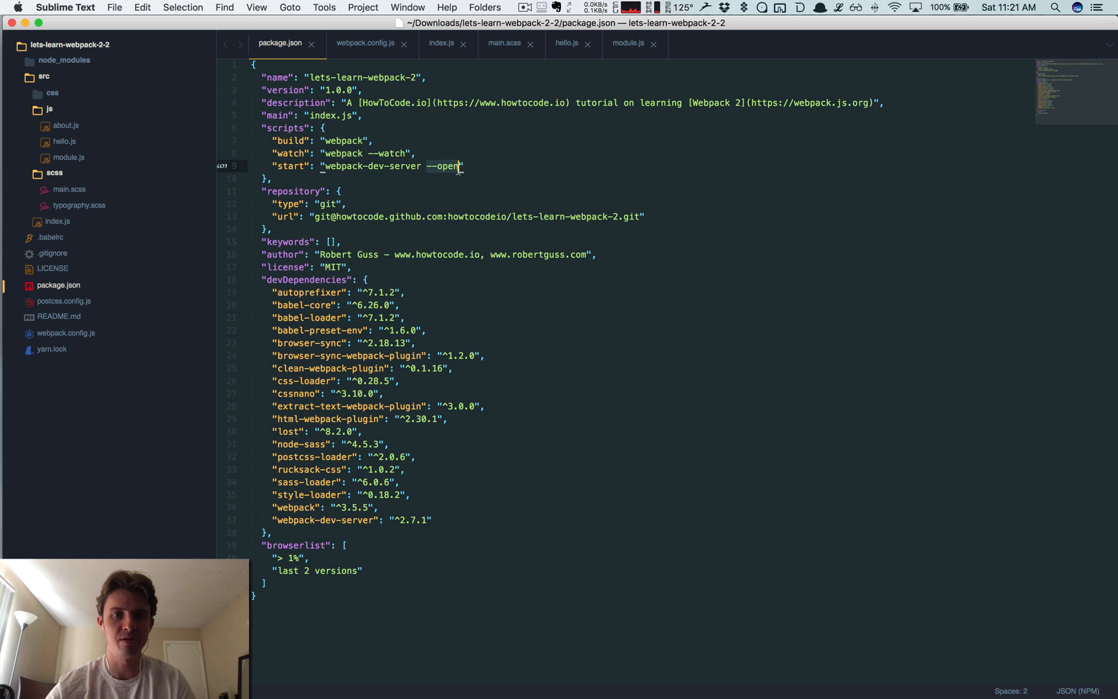
{"action": "key", "text": "backspace"}
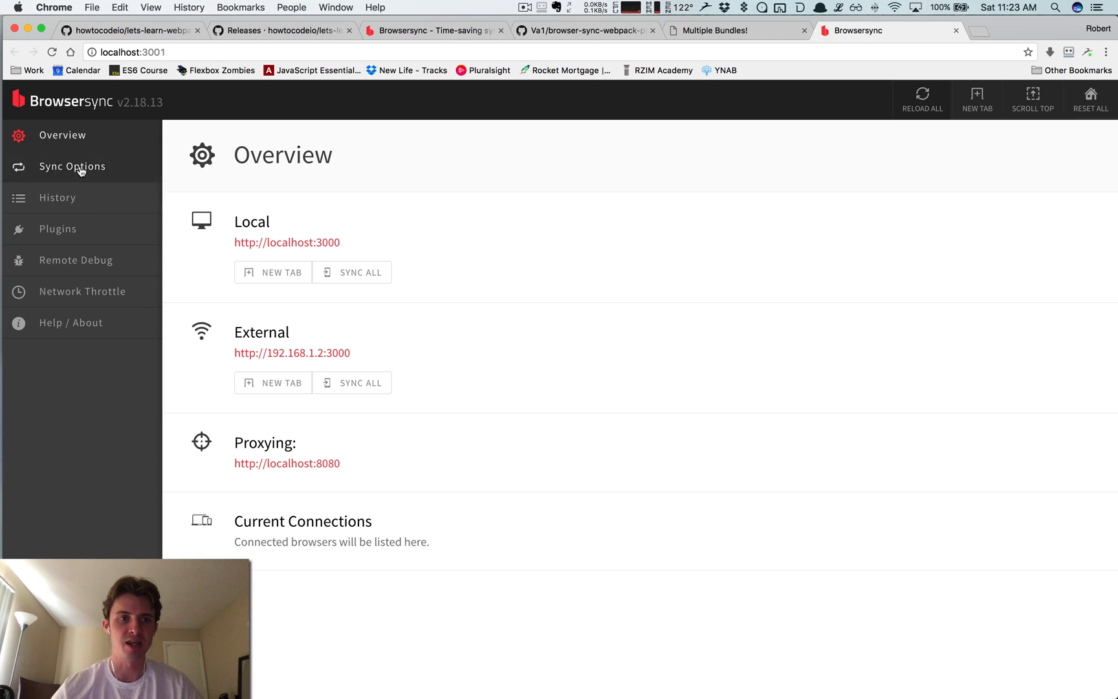
{"action": "left_click", "coordinate": [72, 166]}
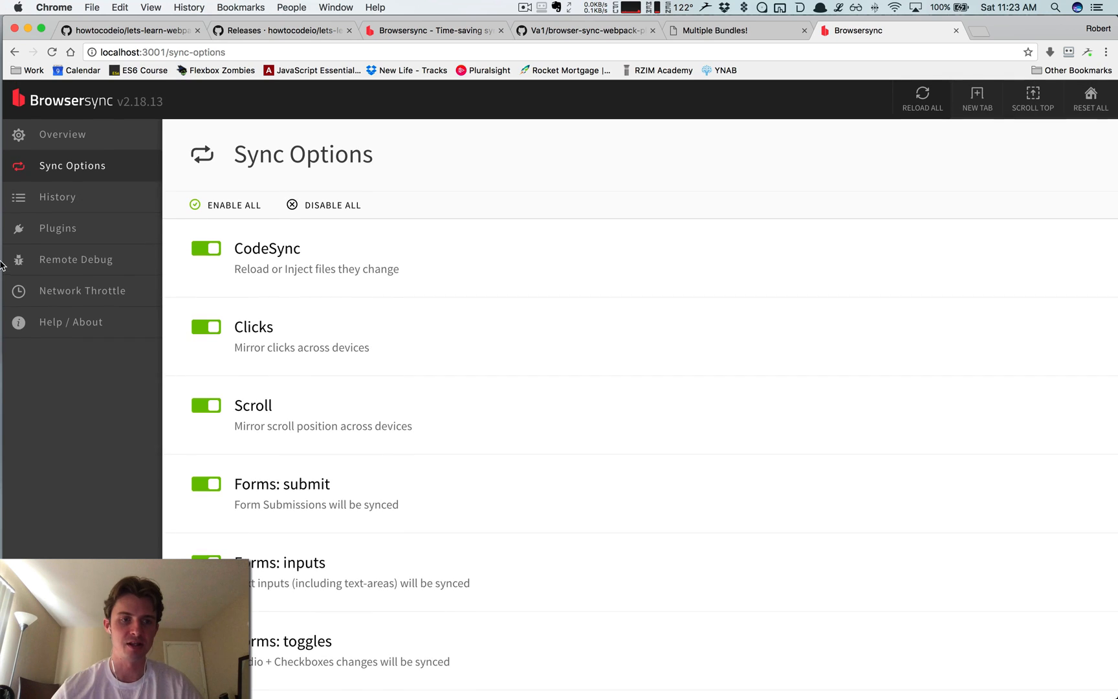
{"action": "left_click", "coordinate": [75, 261]}
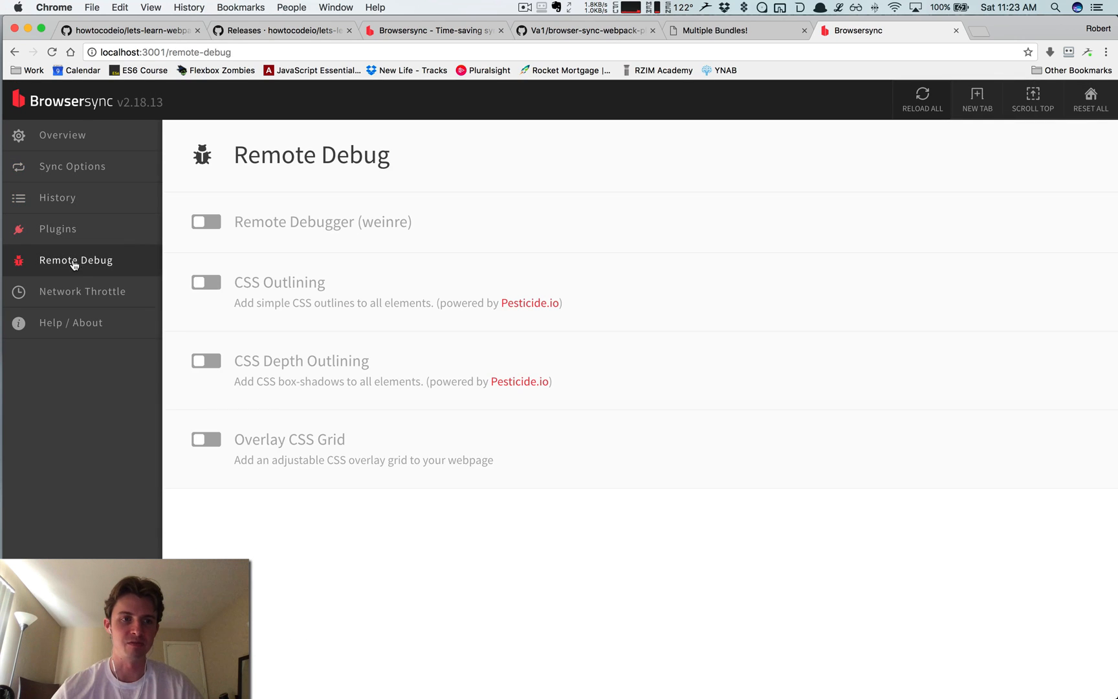
{"action": "left_click", "coordinate": [69, 322]}
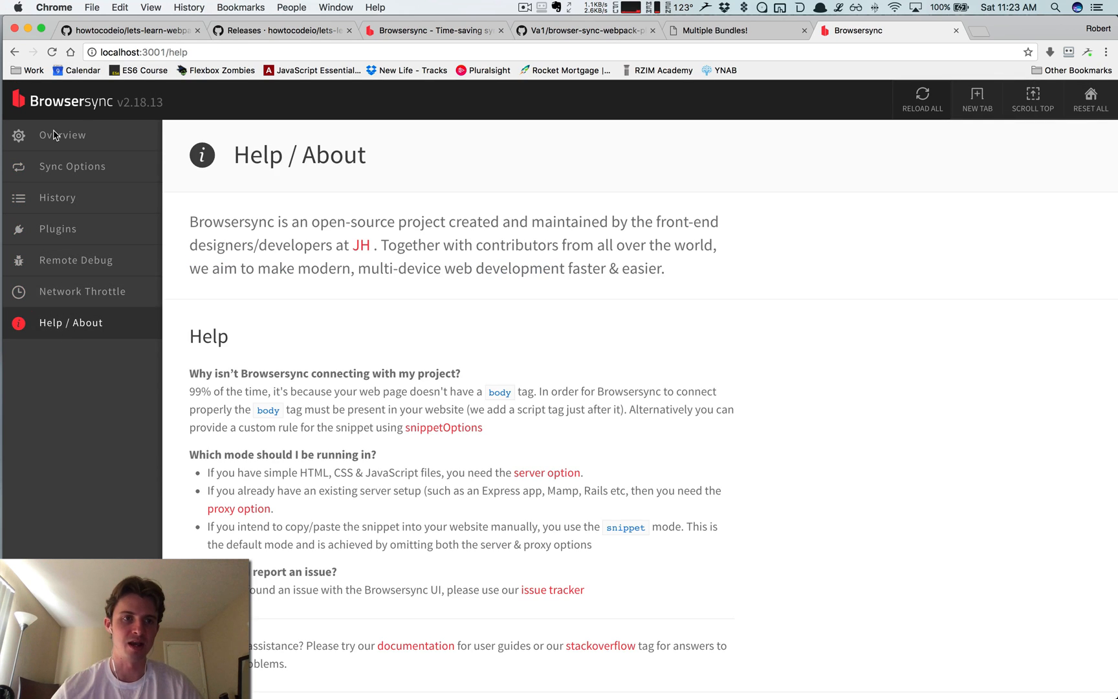
{"action": "left_click", "coordinate": [62, 134]}
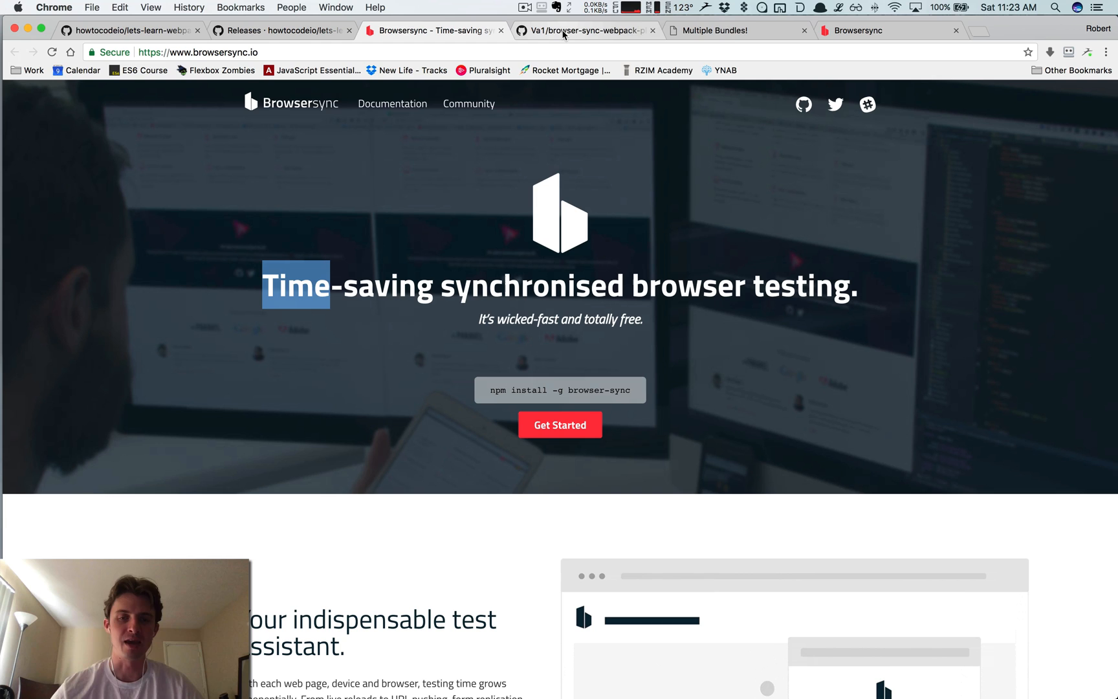
{"action": "left_click", "coordinate": [873, 29]}
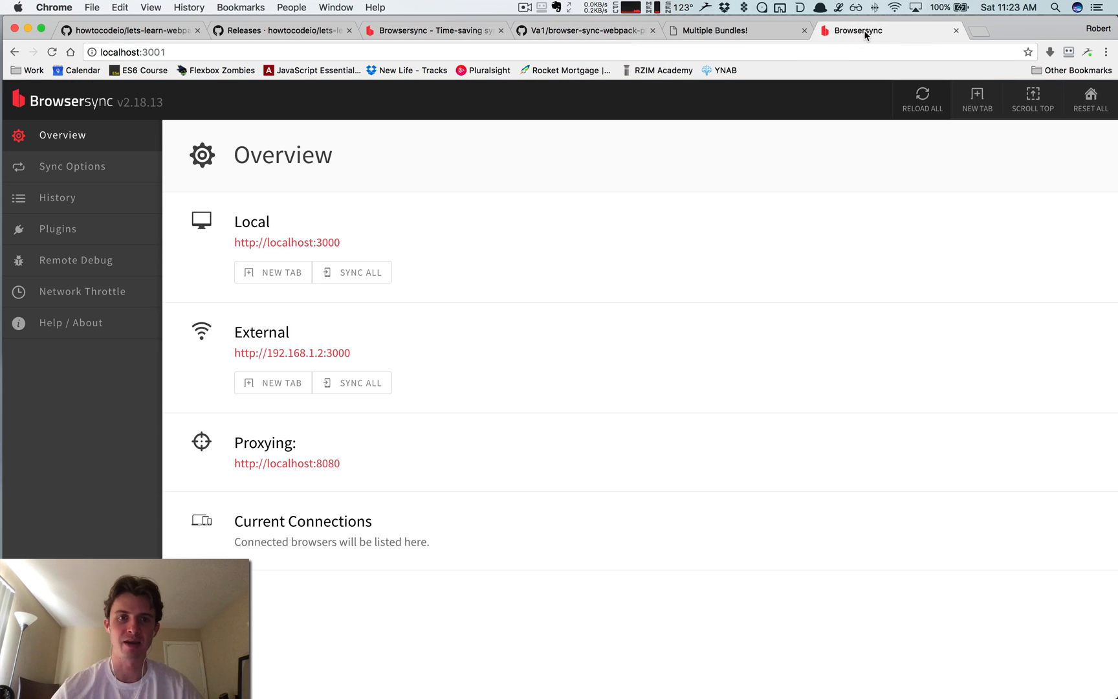
{"action": "mouse_move", "coordinate": [3, 308]}
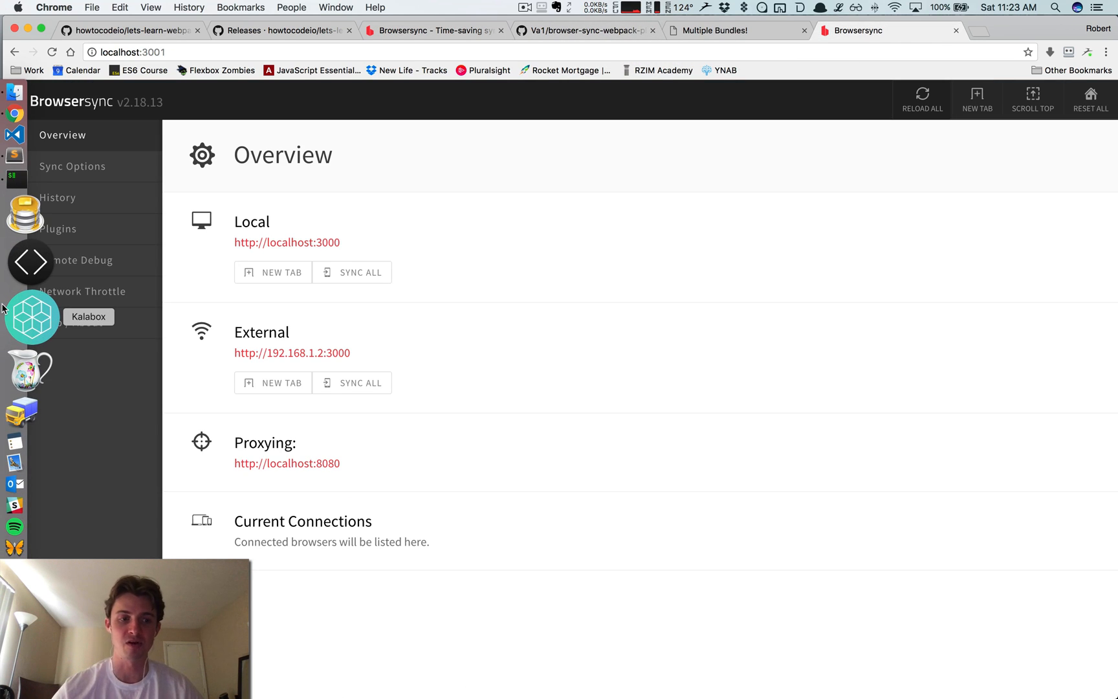